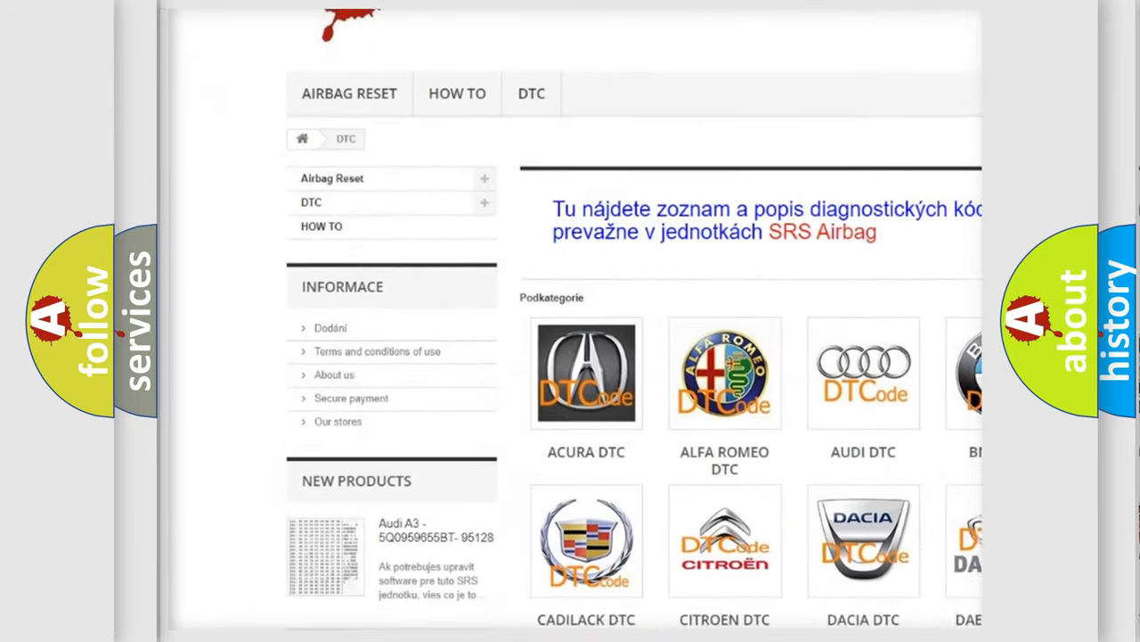
scroll(down, 3)
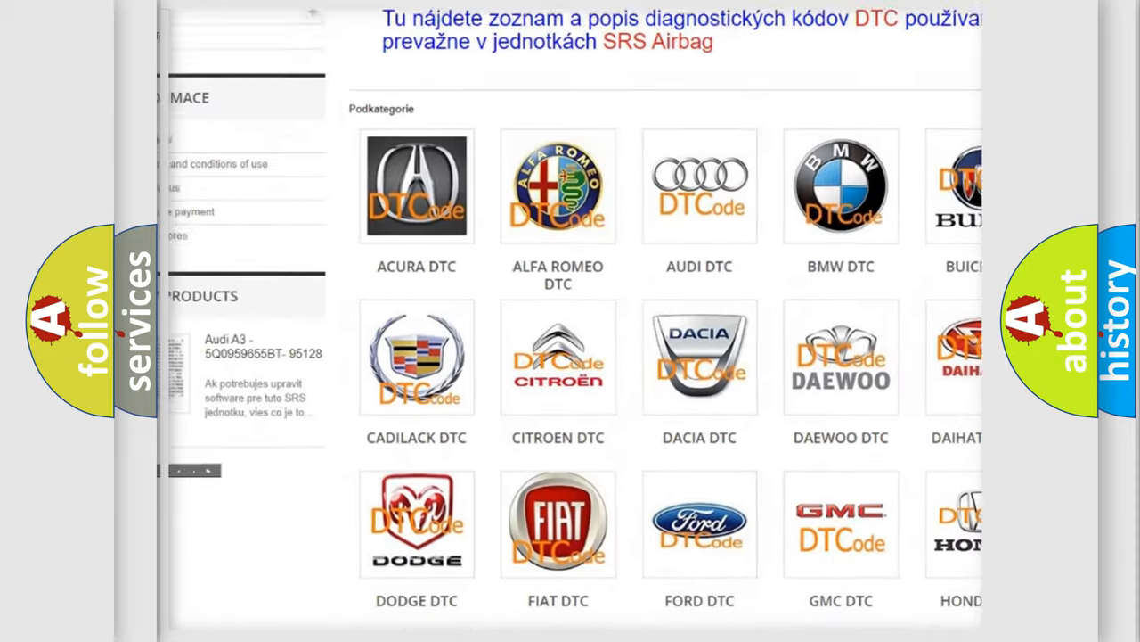
scroll(down, 3)
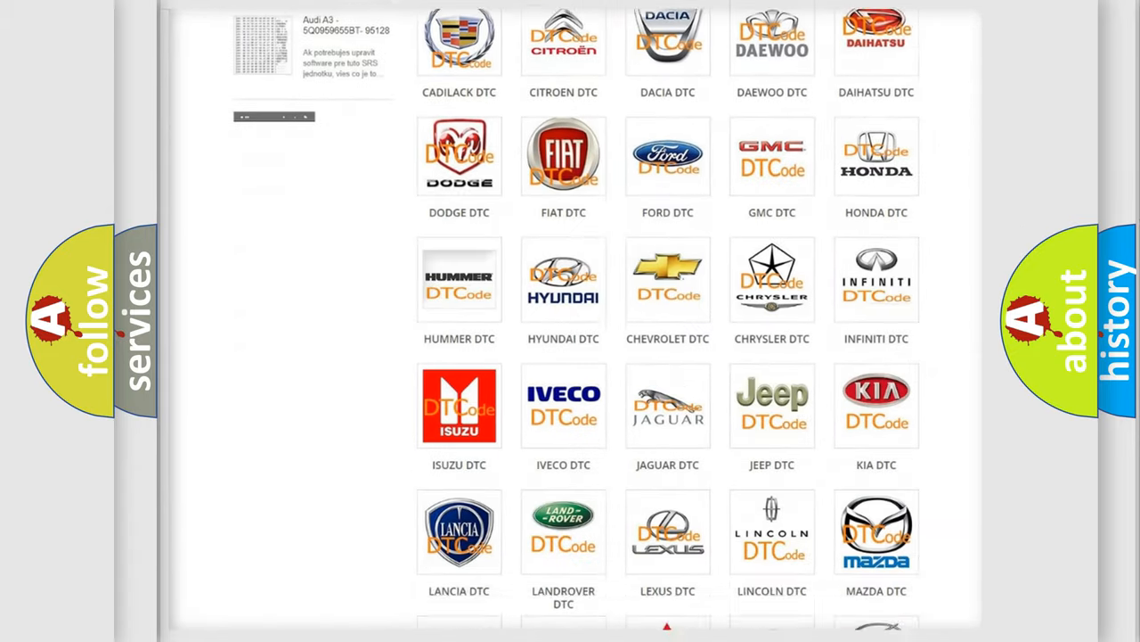
scroll(down, 3)
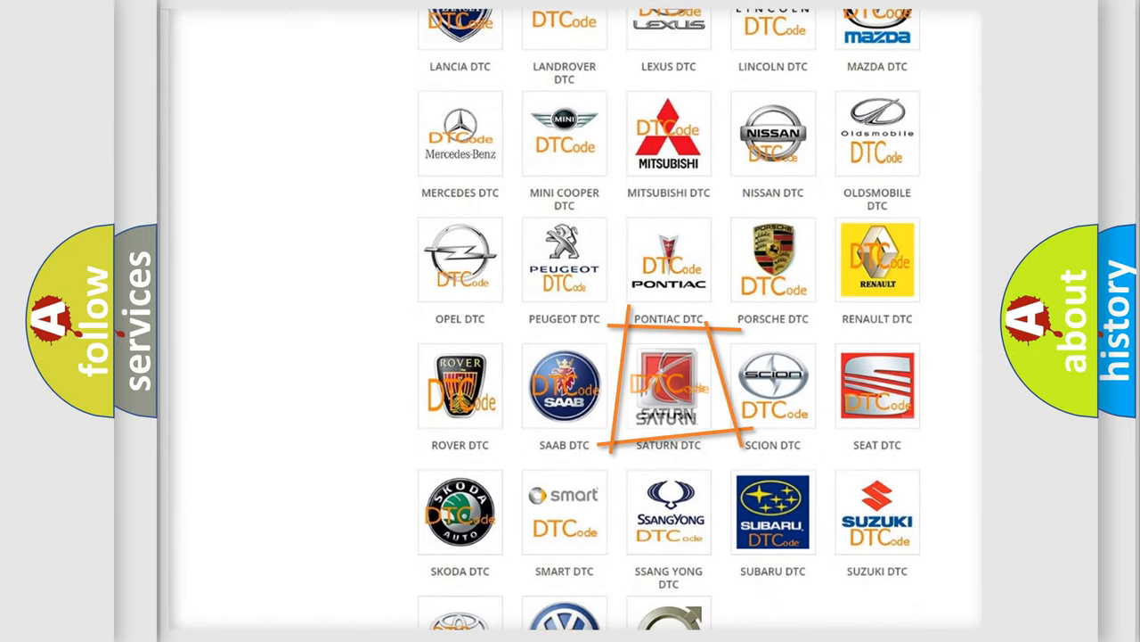